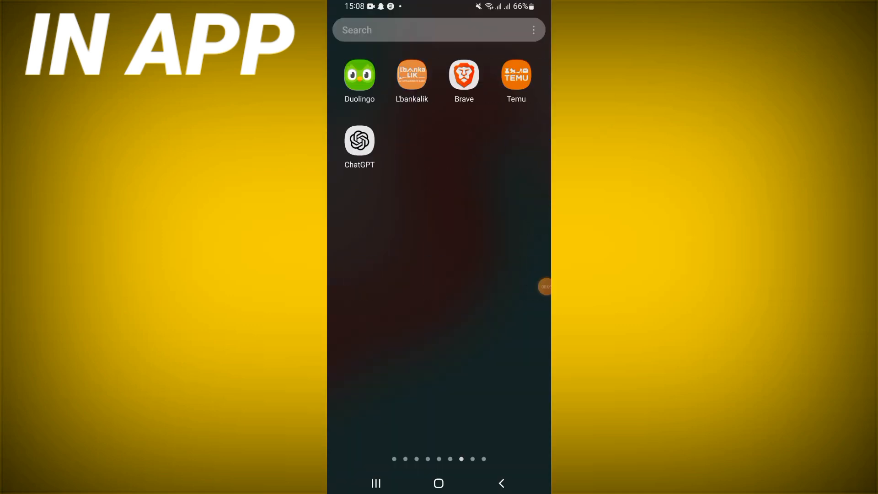
# Swipe across the home screens to reach Settings and its Apps list.
pyautogui.hscroll(-3)
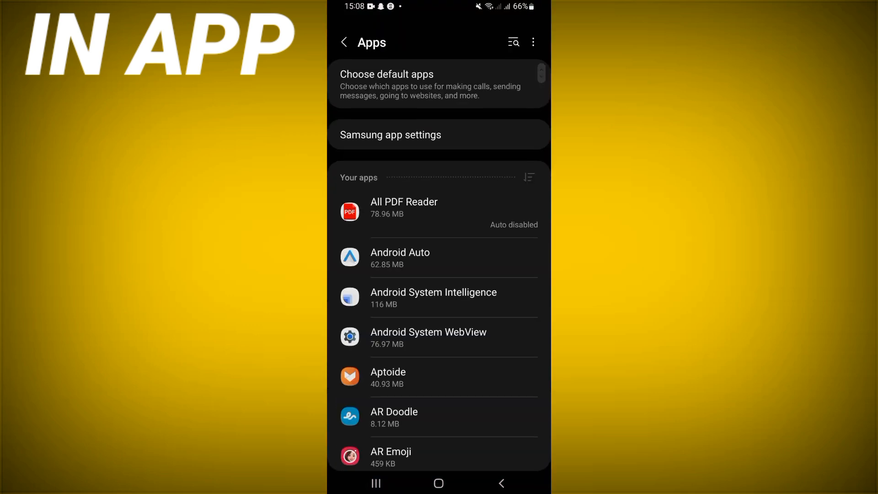
# Locate Roblox in the Apps list and show its storage page (122 MB cache of 480 MB).
pyautogui.write('o')
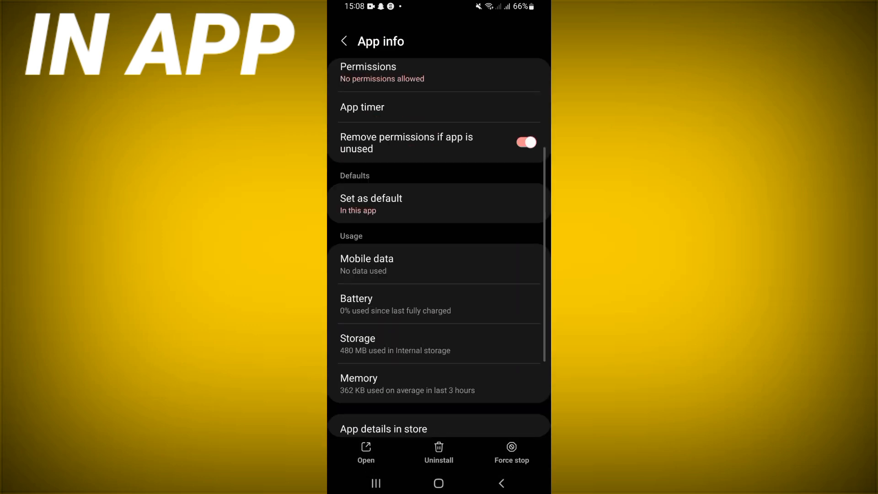
pyautogui.click(356, 344)
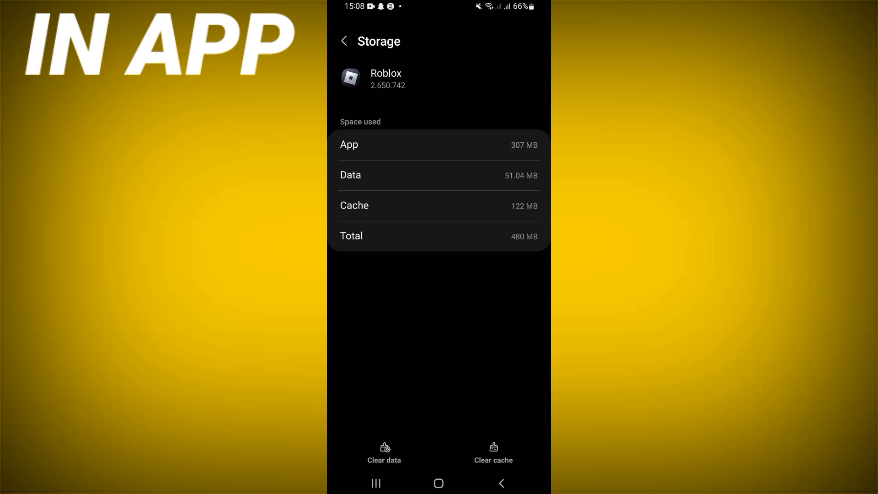
# Clear Roblox's 122 MB cache, then search for roblox in the Play Store.
pyautogui.click(500, 483)
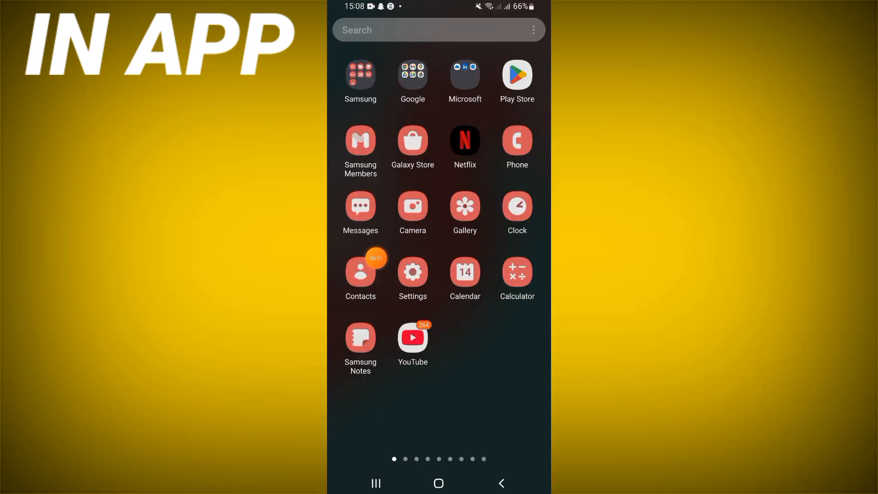
pyautogui.click(516, 75)
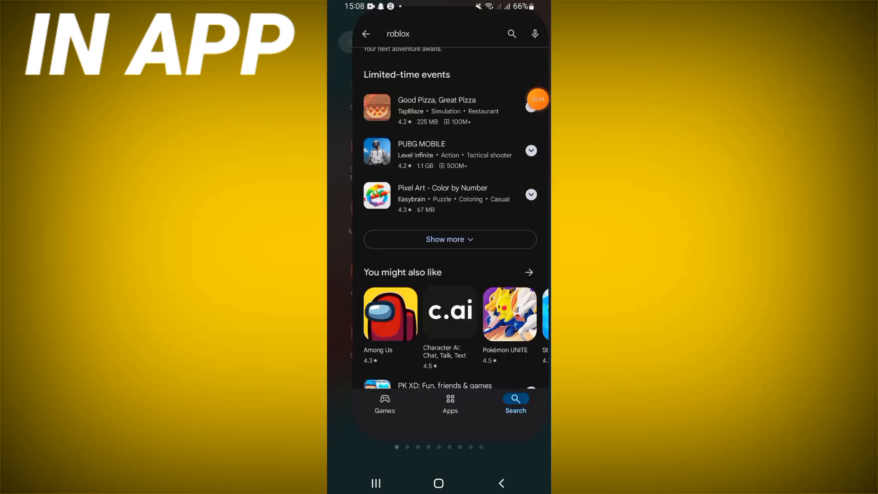